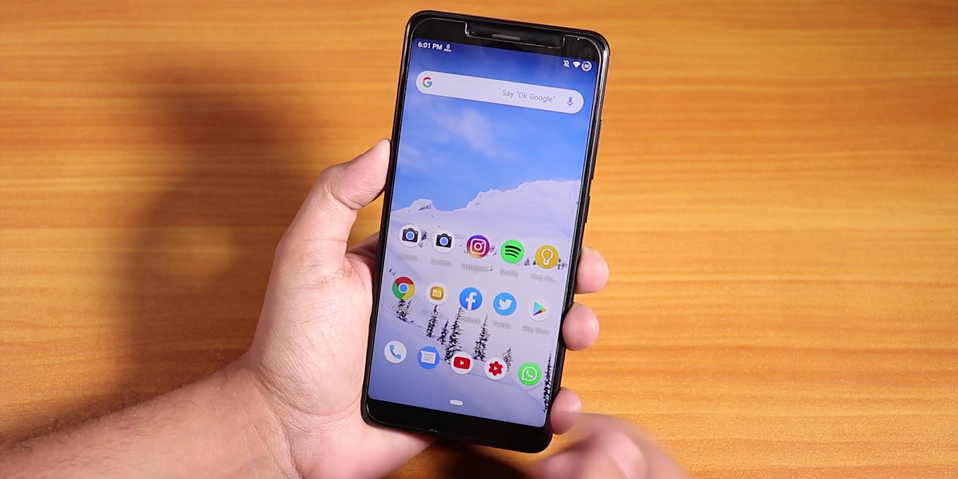
In the file manager, check File information for the PixelExperience ROM and firmware zips in UCDownloads/PE
{"action": "left_click", "coordinate": [435, 299]}
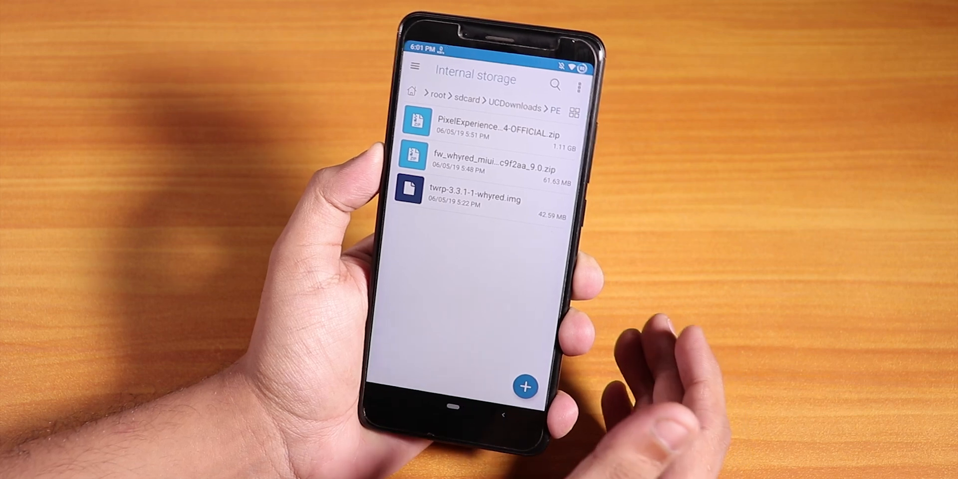
{"action": "left_click", "coordinate": [526, 386]}
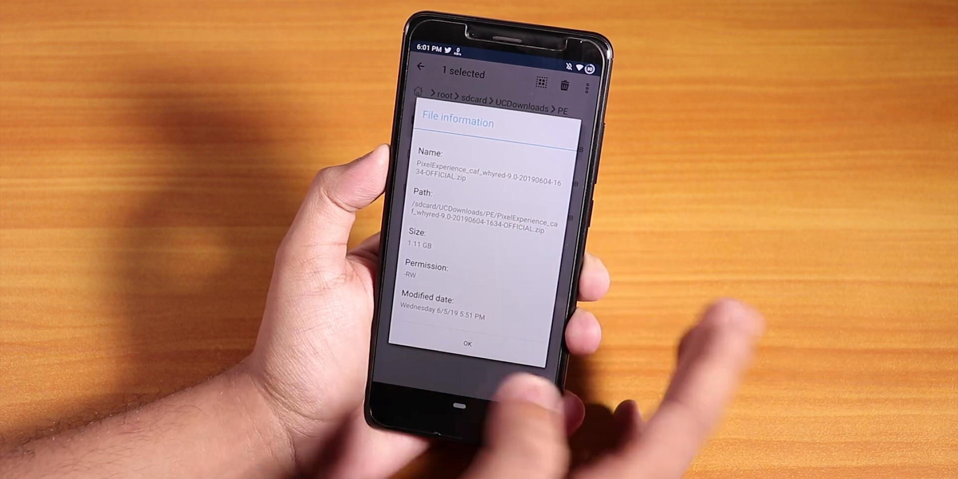
{"action": "left_click", "coordinate": [468, 343]}
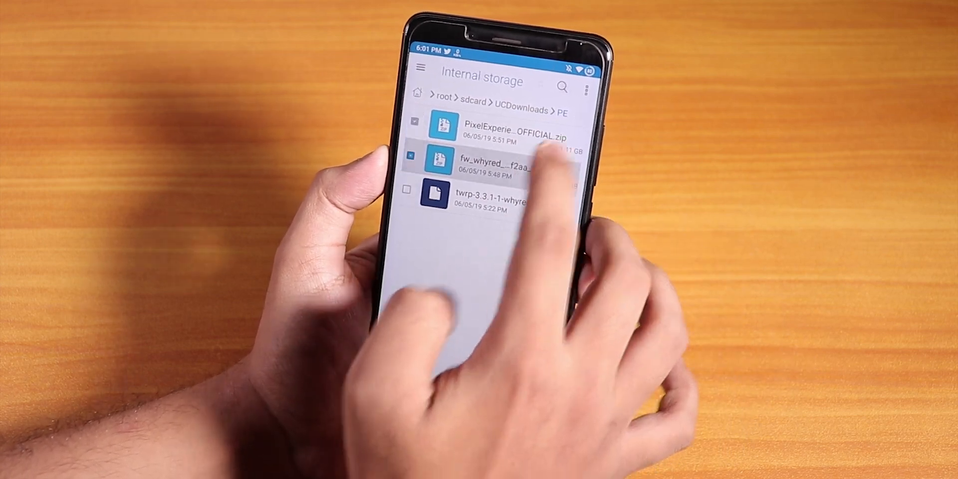
{"action": "left_click", "coordinate": [495, 168]}
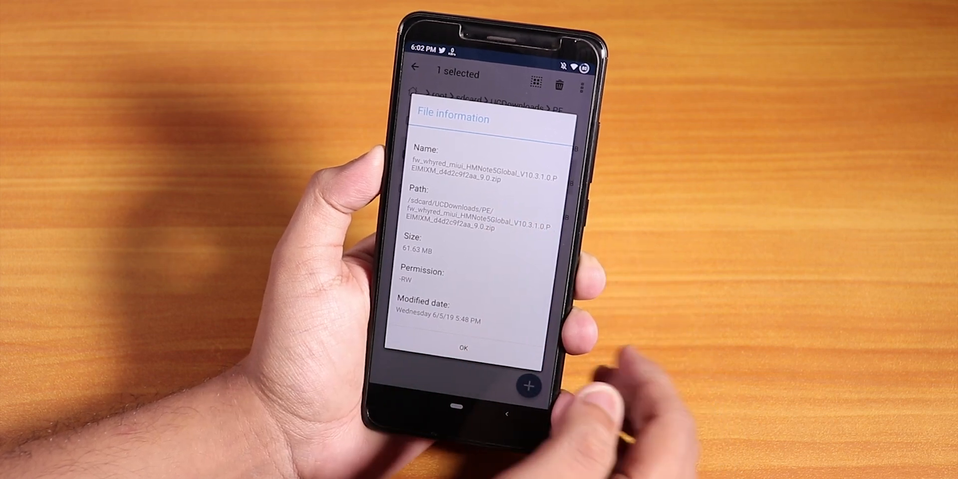
{"action": "left_click", "coordinate": [463, 347]}
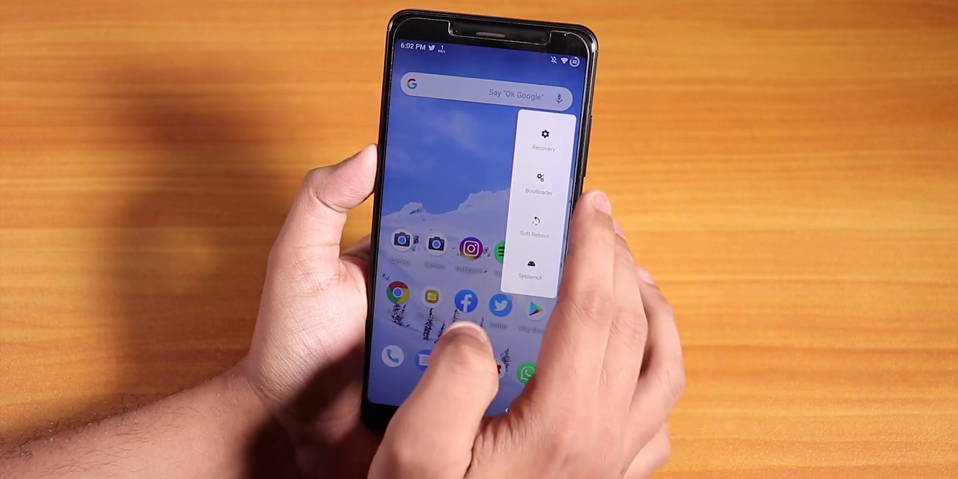
Reboot into TWRP, wipe Dalvik, Cache, Data, System and Vendor, then bring up the zip picker
{"action": "left_click", "coordinate": [543, 141]}
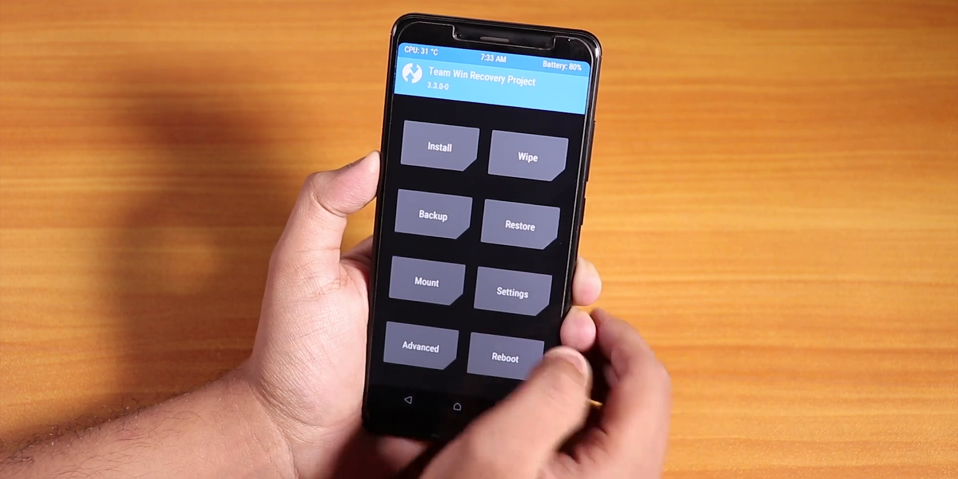
{"action": "left_click", "coordinate": [527, 157]}
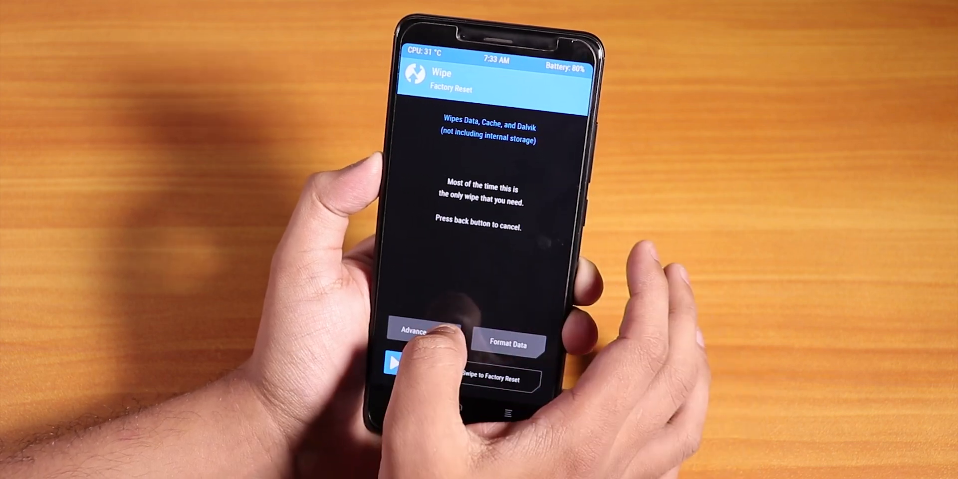
{"action": "left_click", "coordinate": [414, 330]}
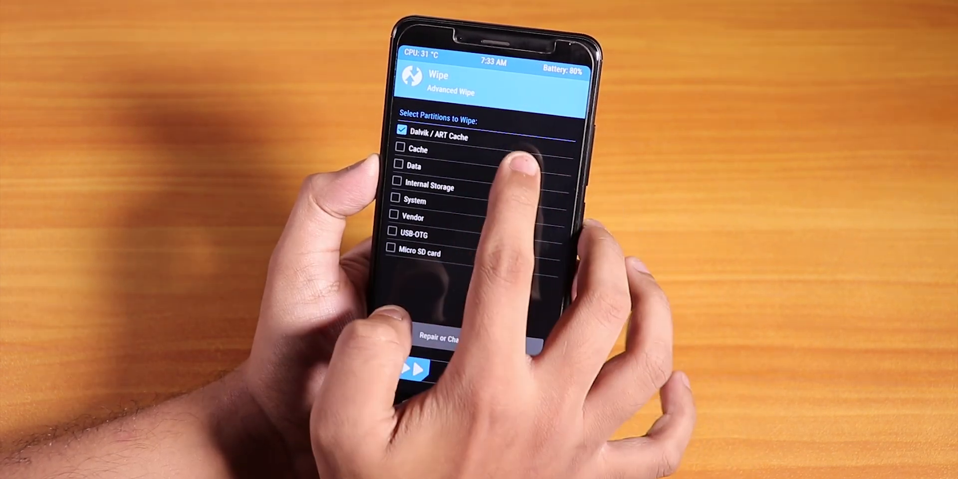
{"action": "left_click", "coordinate": [401, 149]}
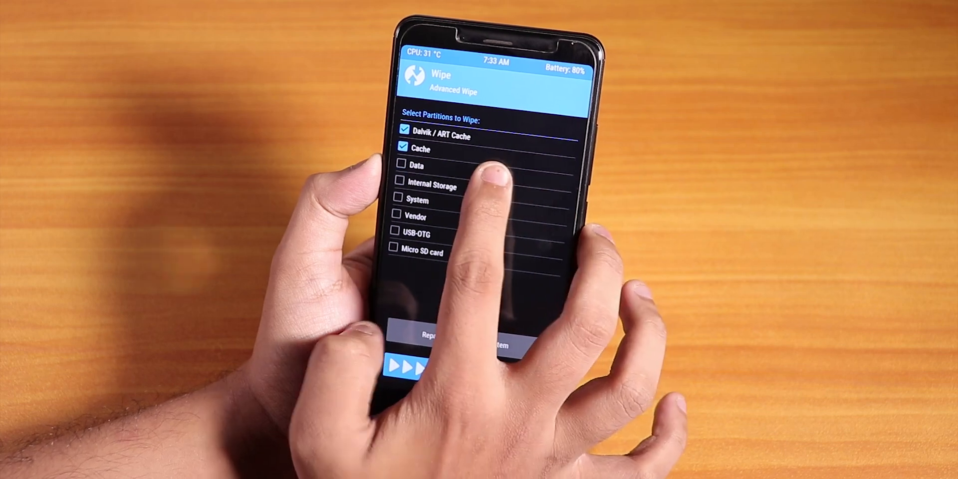
{"action": "left_click", "coordinate": [402, 164]}
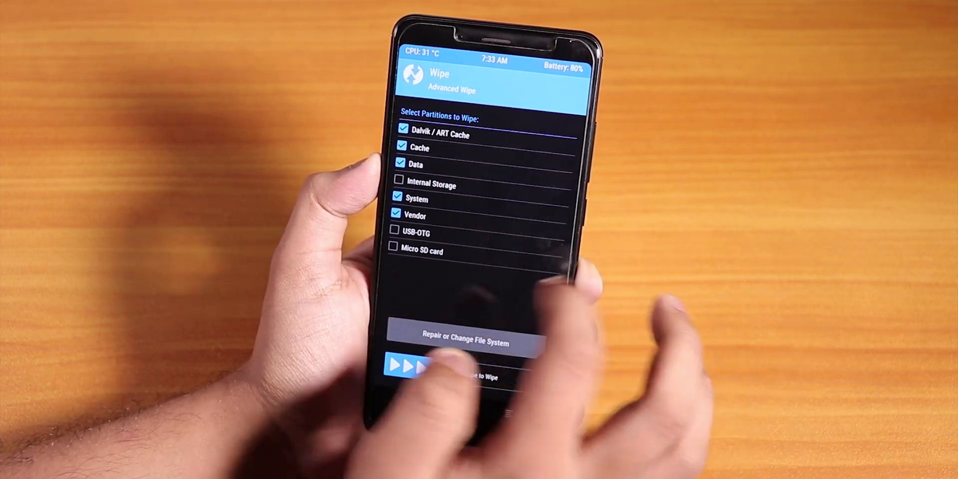
{"action": "left_click_drag", "start_coordinate": [409, 365], "coordinate": [514, 376]}
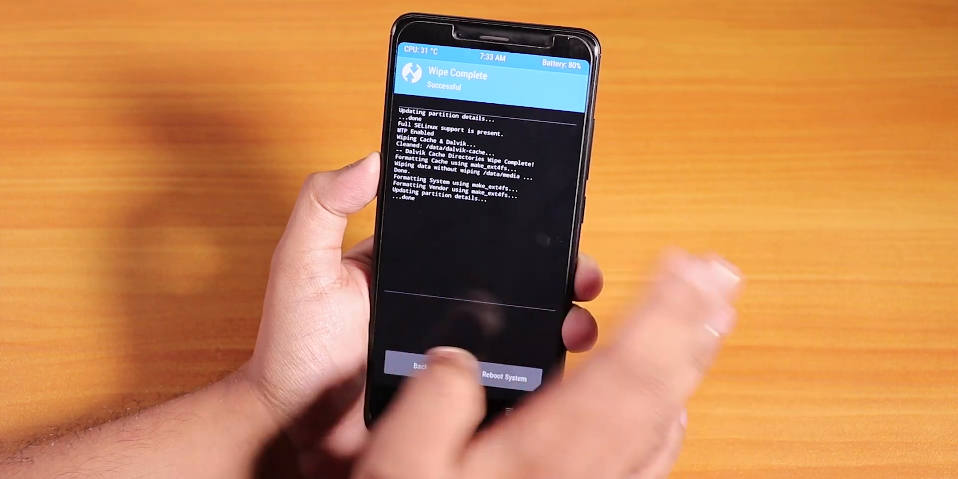
{"action": "left_click", "coordinate": [419, 376]}
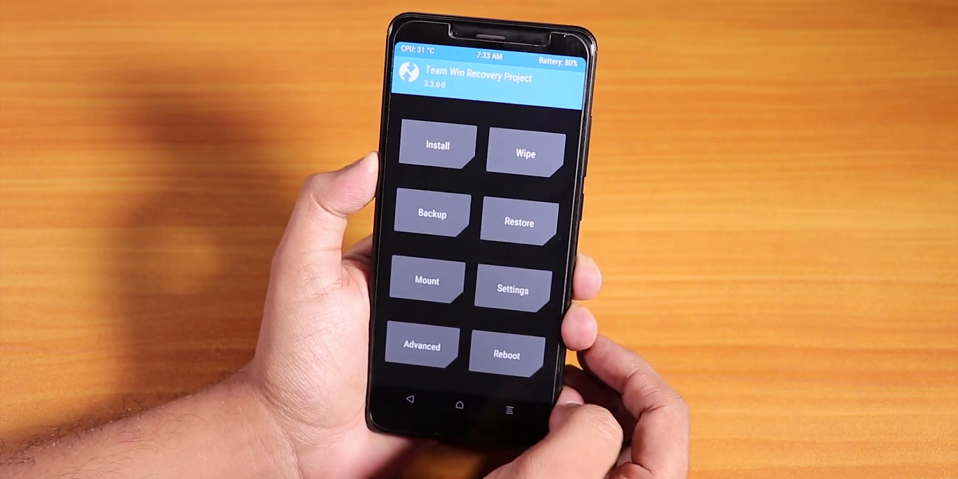
{"action": "left_click", "coordinate": [437, 146]}
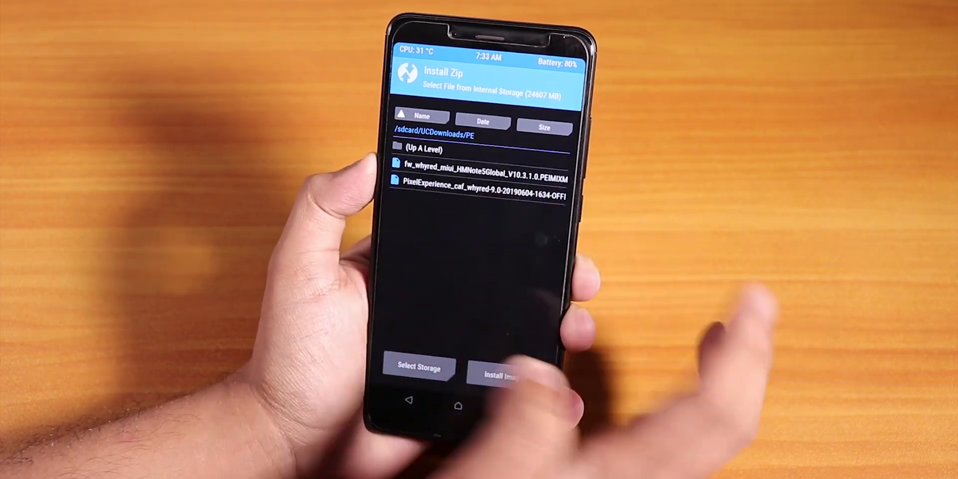
{"action": "left_click", "coordinate": [504, 374]}
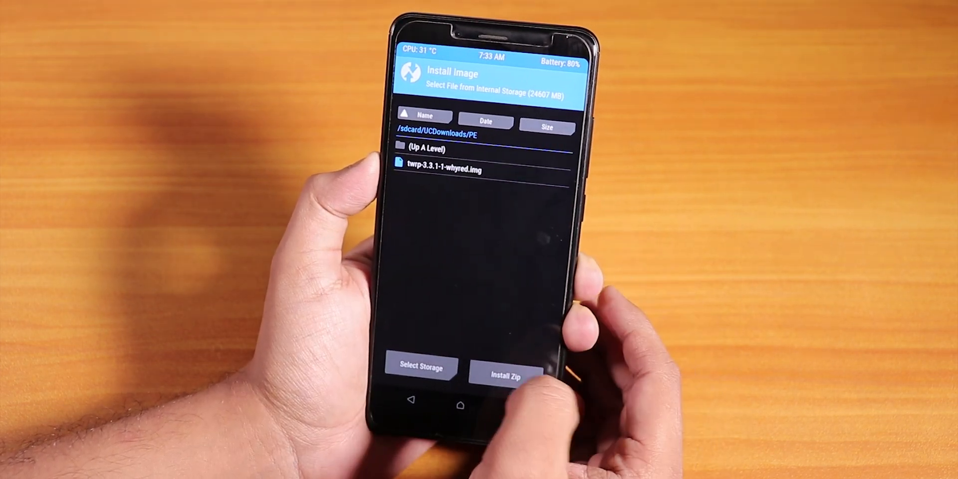
{"action": "left_click", "coordinate": [504, 373]}
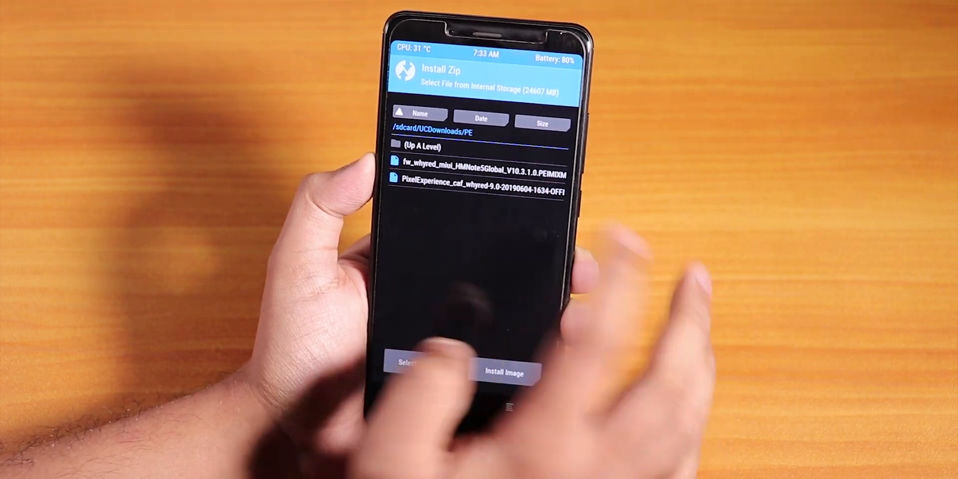
{"action": "left_click", "coordinate": [481, 162]}
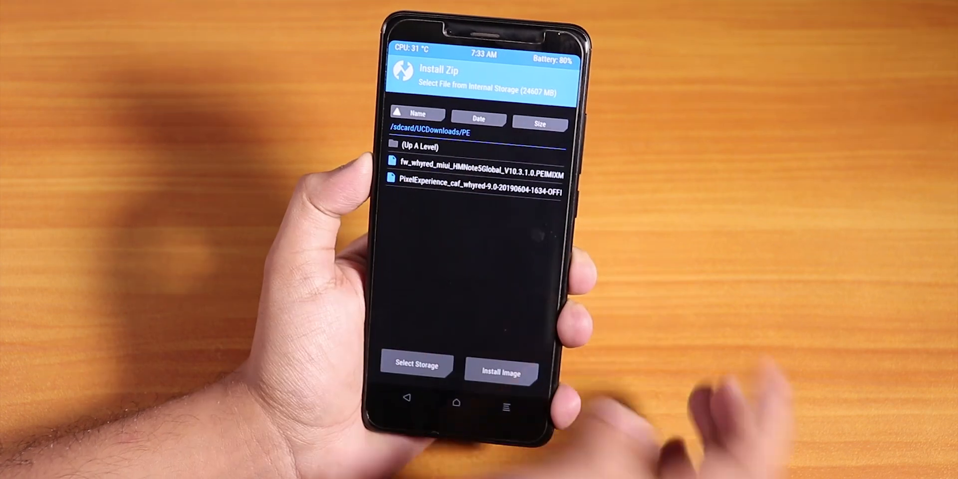
{"action": "left_click", "coordinate": [501, 363]}
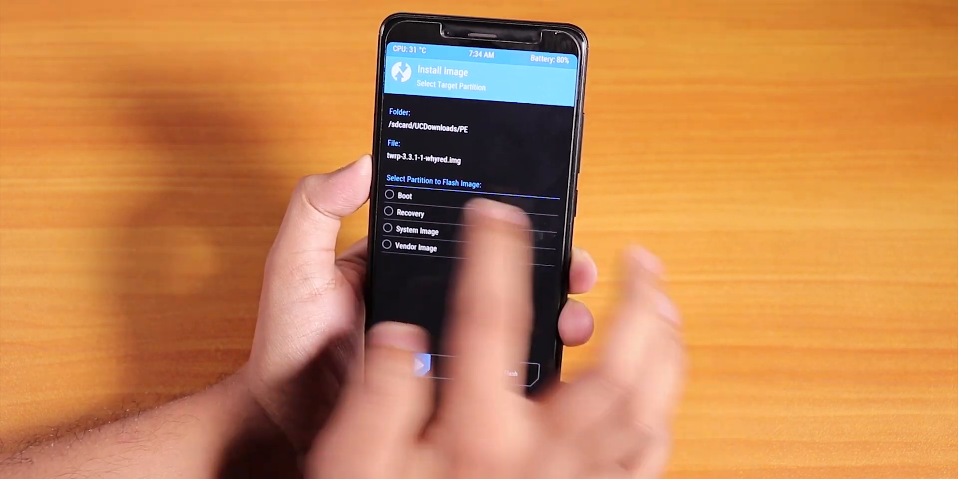
Flash twrp-3.3.1-1-whyred.img to the Recovery partition and return to the main menu
{"action": "left_click", "coordinate": [388, 212]}
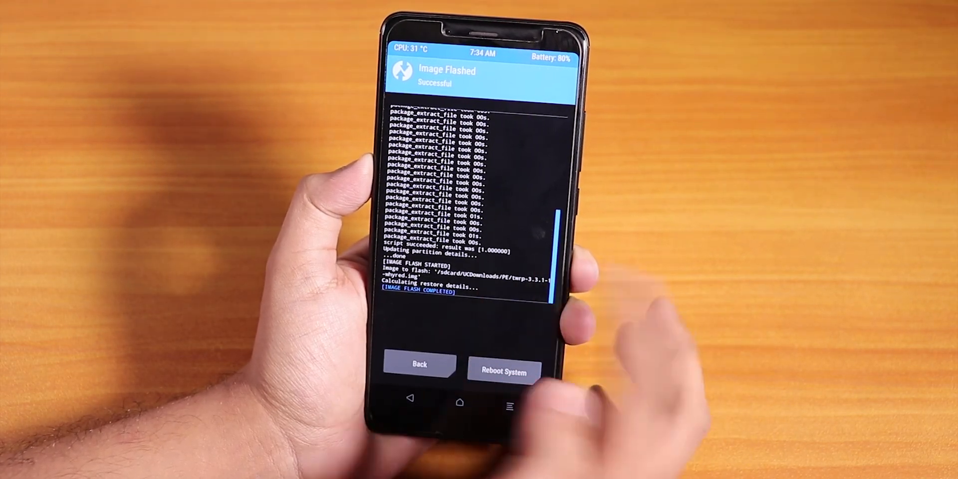
{"action": "left_click", "coordinate": [419, 364]}
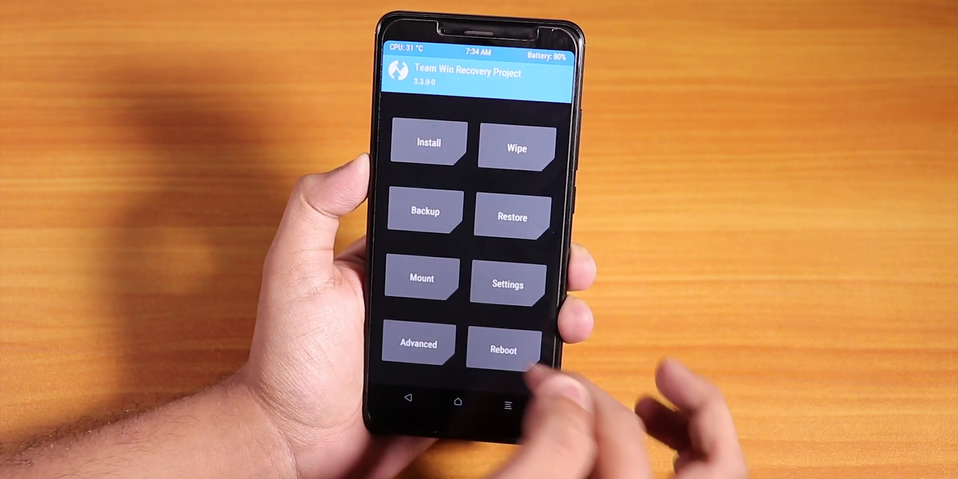
Reboot into recovery, accepting the No OS Installed warning
{"action": "left_click", "coordinate": [503, 349]}
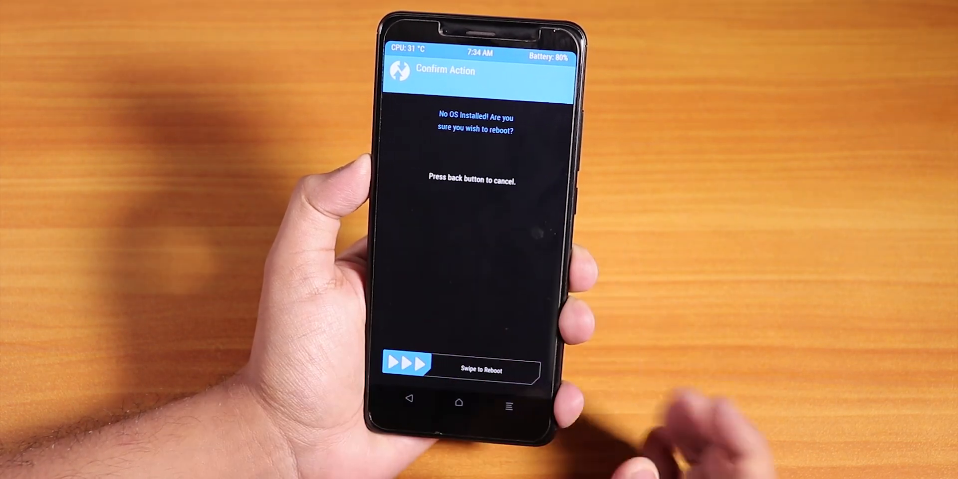
{"action": "left_click_drag", "start_coordinate": [406, 365], "coordinate": [517, 373]}
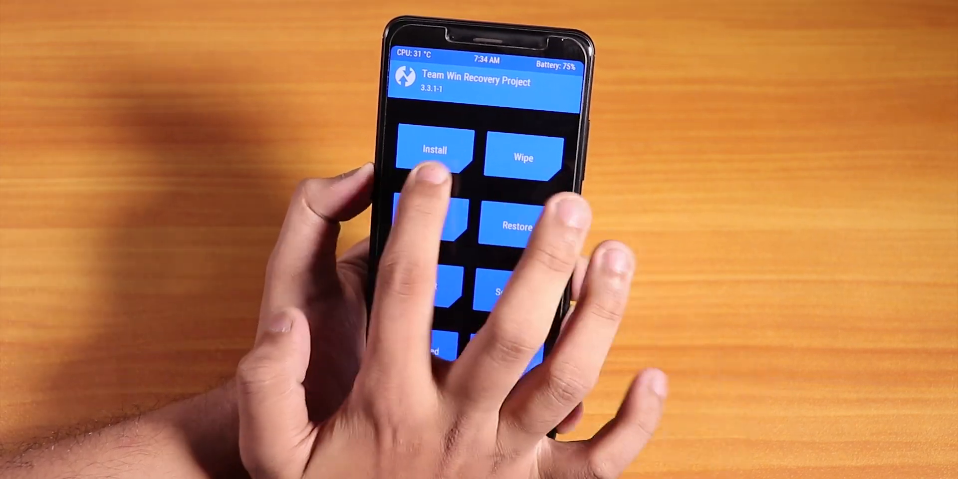
Flash the PixelExperience ROM zip and reboot into the system
{"action": "left_click", "coordinate": [434, 150]}
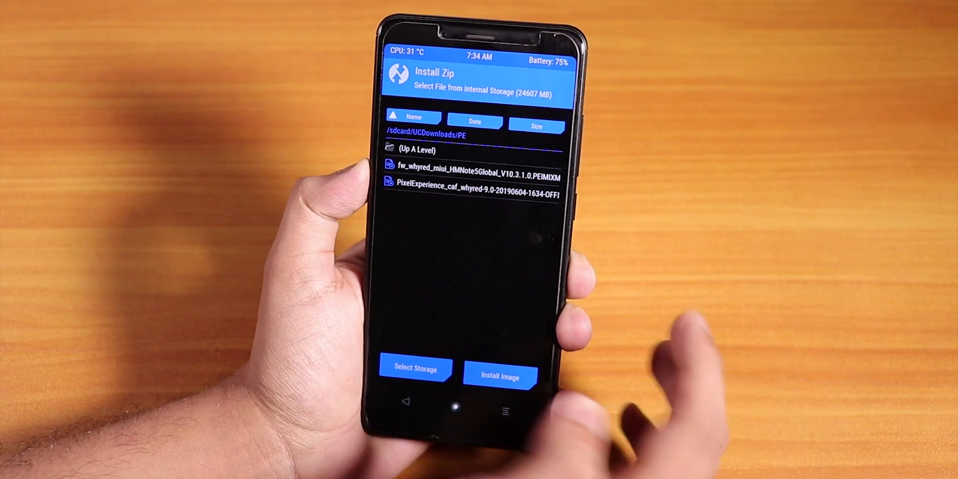
{"action": "left_click", "coordinate": [474, 194]}
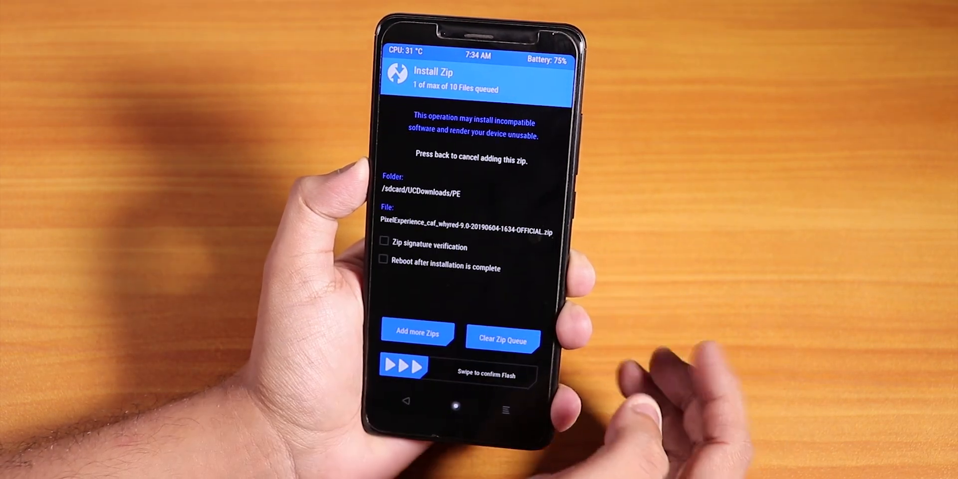
{"action": "left_click_drag", "start_coordinate": [403, 367], "coordinate": [501, 367]}
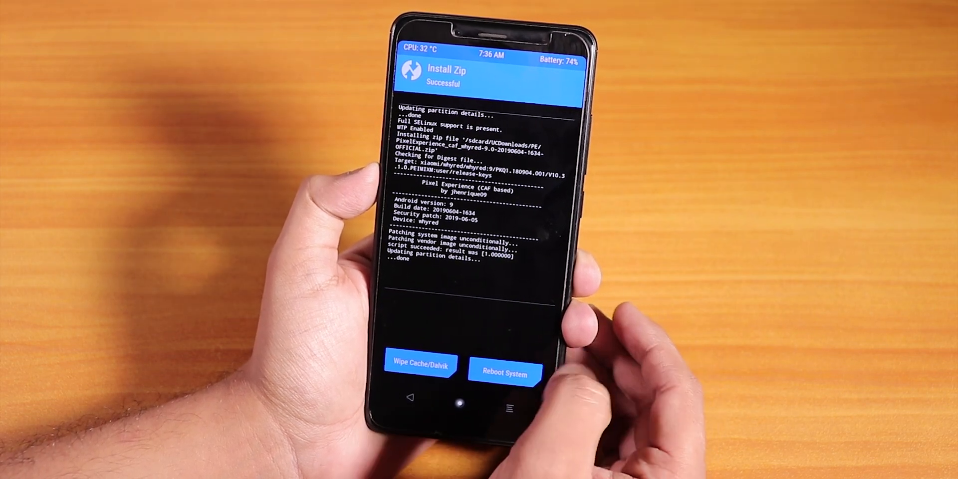
{"action": "left_click", "coordinate": [505, 372]}
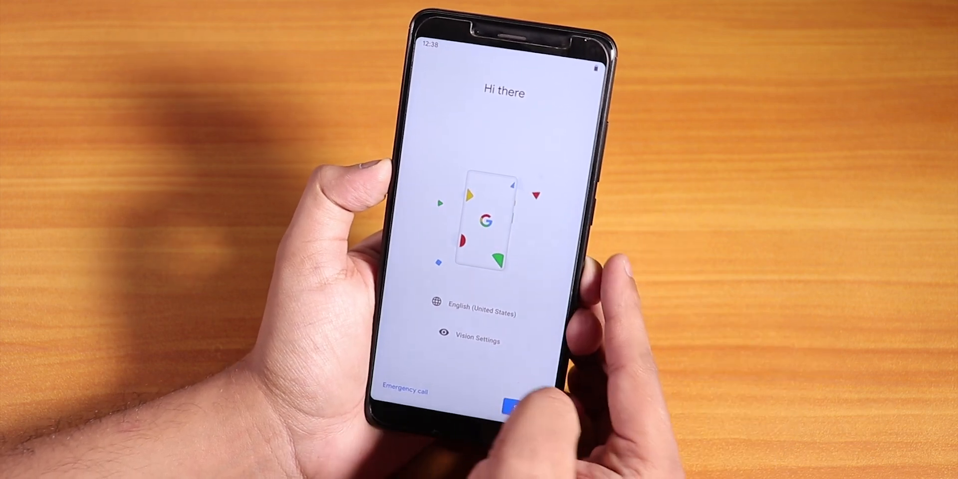
Start the Pixel Experience setup wizard from the Hi there screen
{"action": "left_click", "coordinate": [506, 405]}
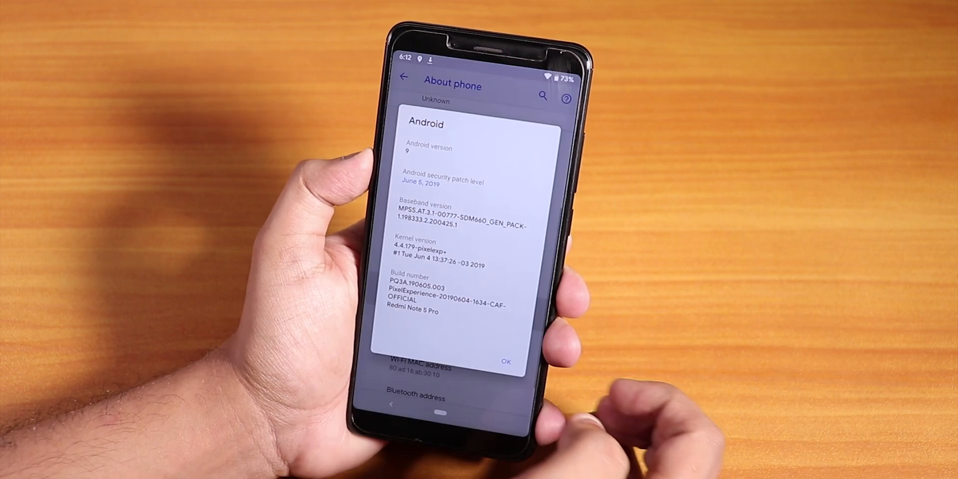
Dismiss the Android version dialog and scroll About phone to the PixelExperience-20190604 build
{"action": "left_click", "coordinate": [506, 359]}
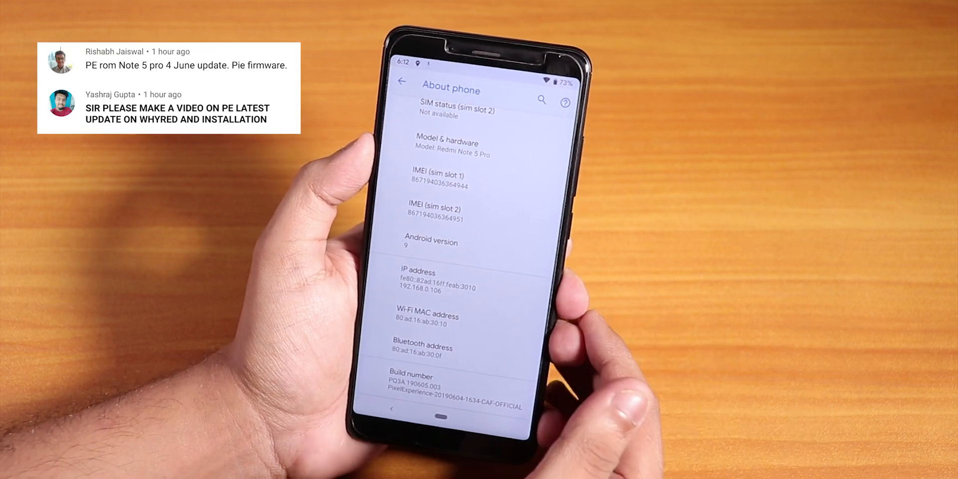
{"action": "scroll", "scroll_direction": "down", "scroll_amount": 3}
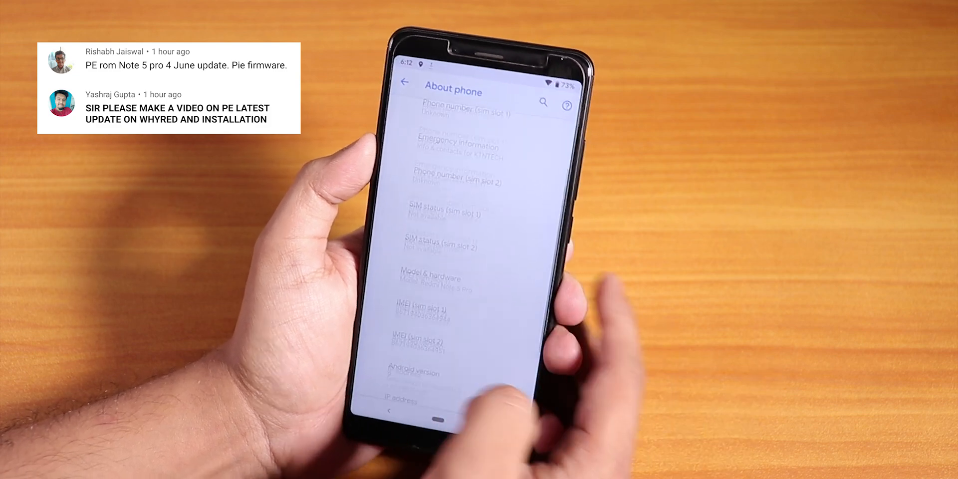
{"action": "scroll", "scroll_direction": "down", "scroll_amount": 3}
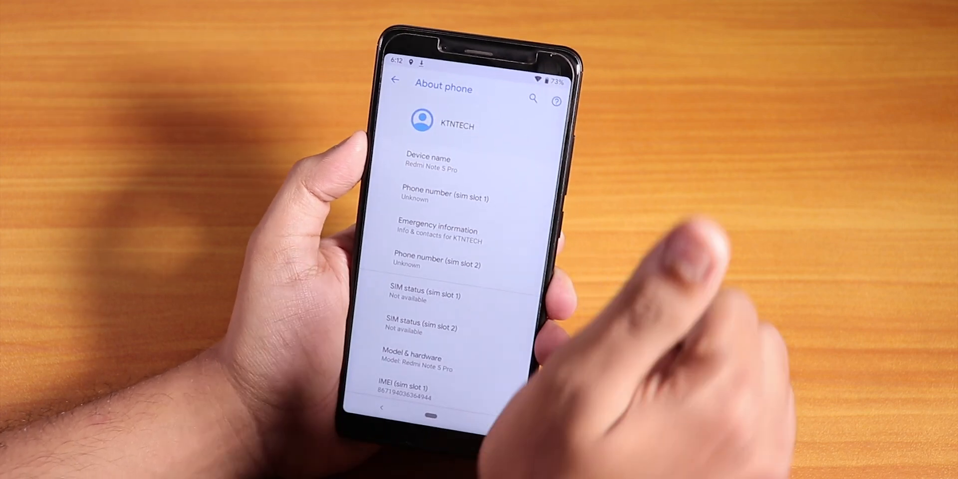